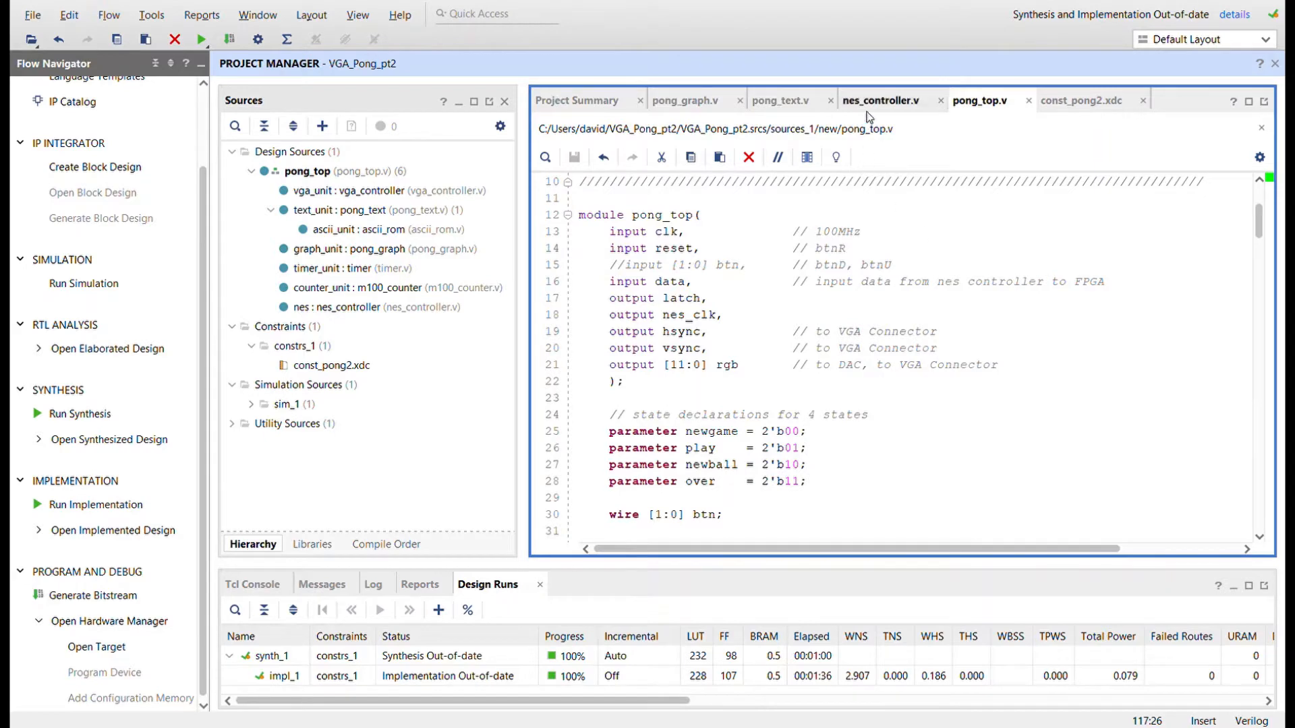
Step: Review nes_controller.v, then back in pong_top.v mark the commented-out btn input line
{"action": "left_click", "coordinate": [882, 100]}
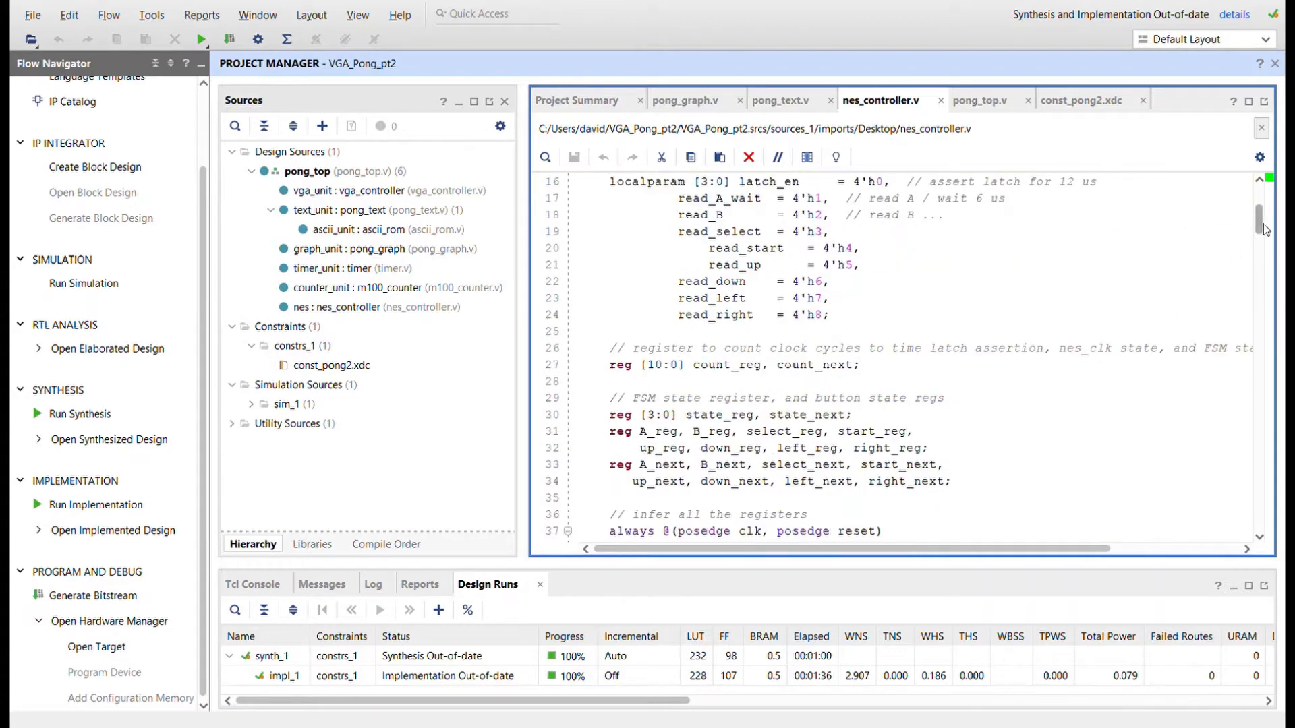
{"action": "scroll", "scroll_direction": "down", "scroll_amount": 3}
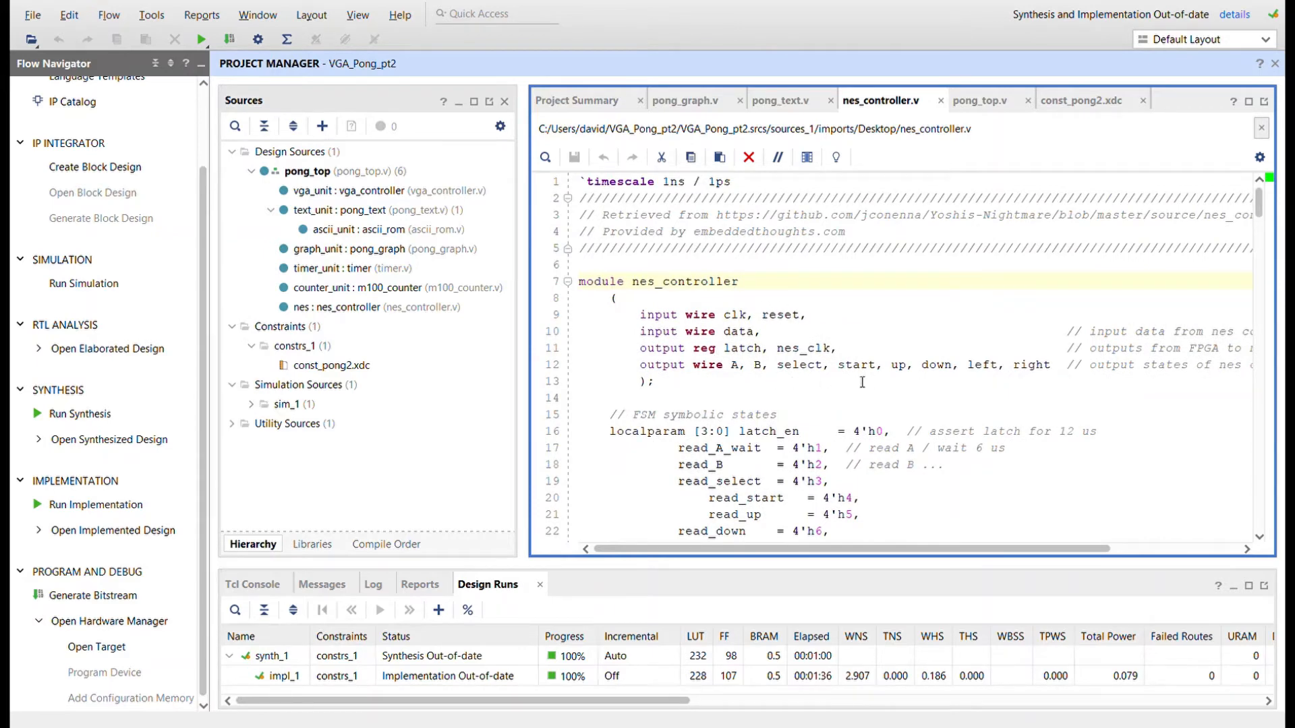
{"action": "left_click", "coordinate": [981, 100]}
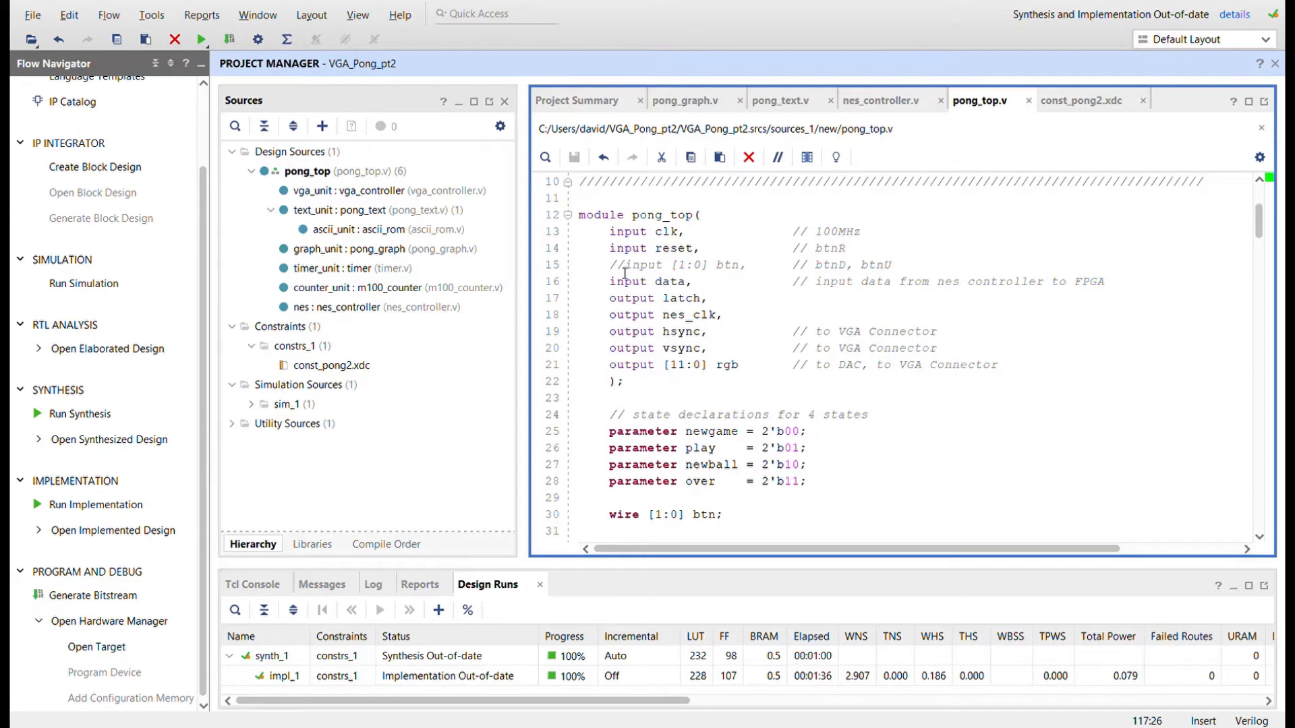
{"action": "left_click", "coordinate": [850, 273]}
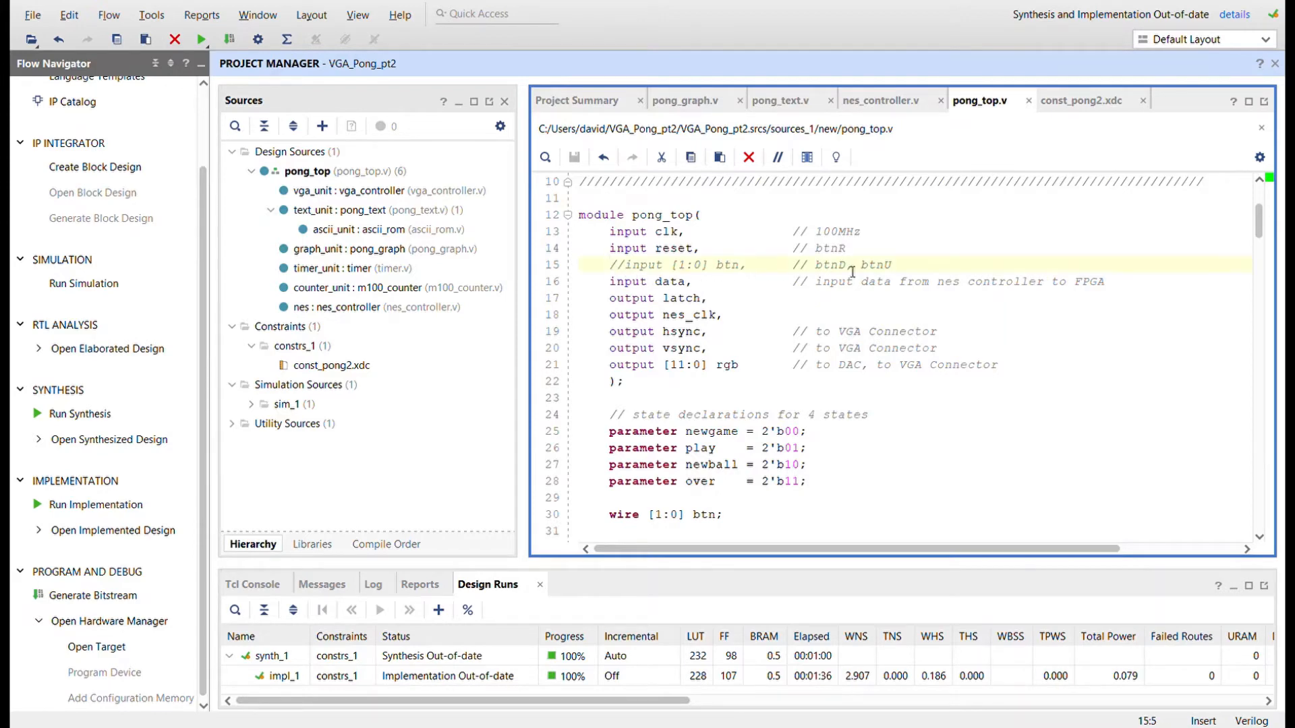
{"action": "scroll", "scroll_direction": "down", "scroll_amount": 3}
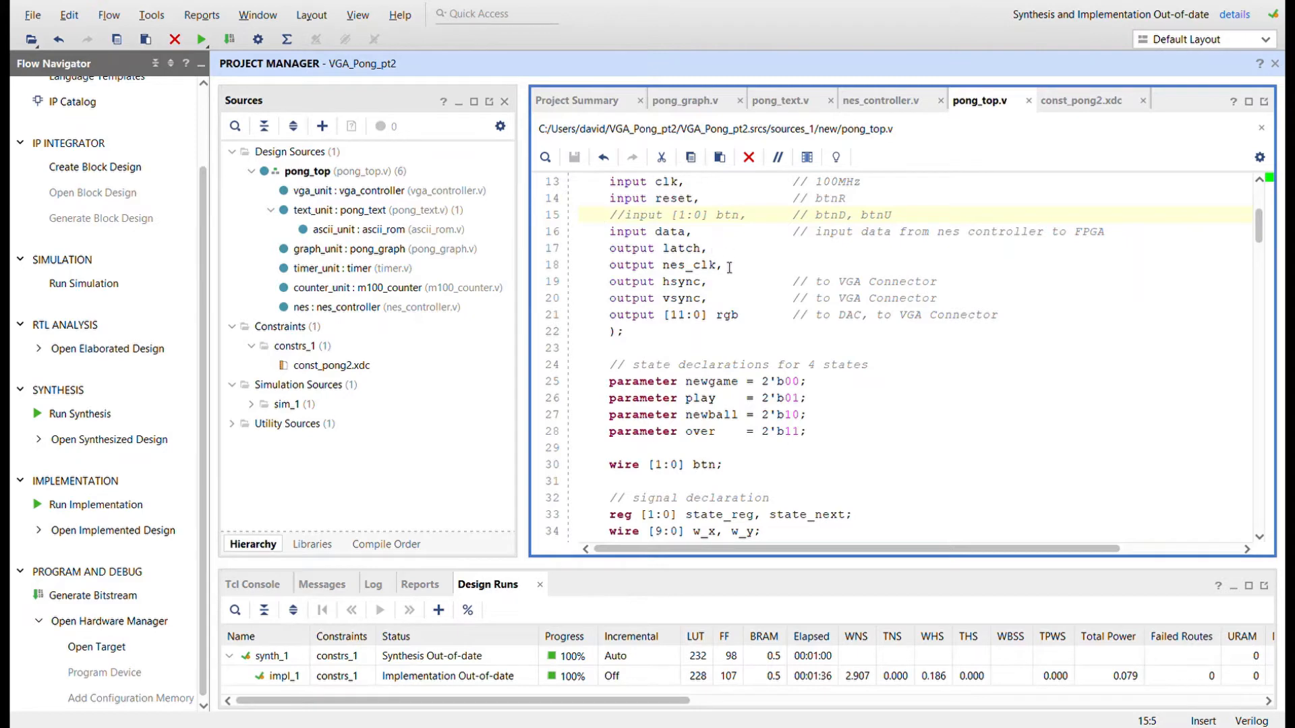
{"action": "mouse_move", "coordinate": [719, 239]}
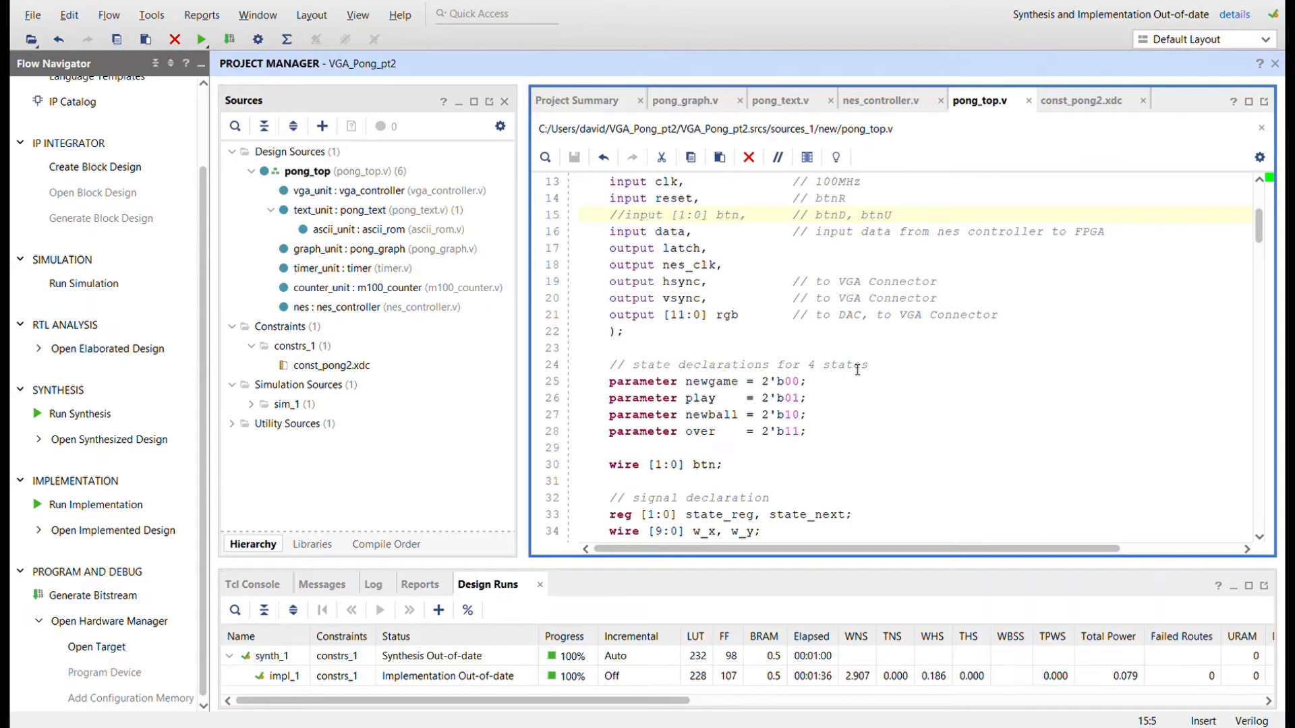
{"action": "mouse_move", "coordinate": [716, 238]}
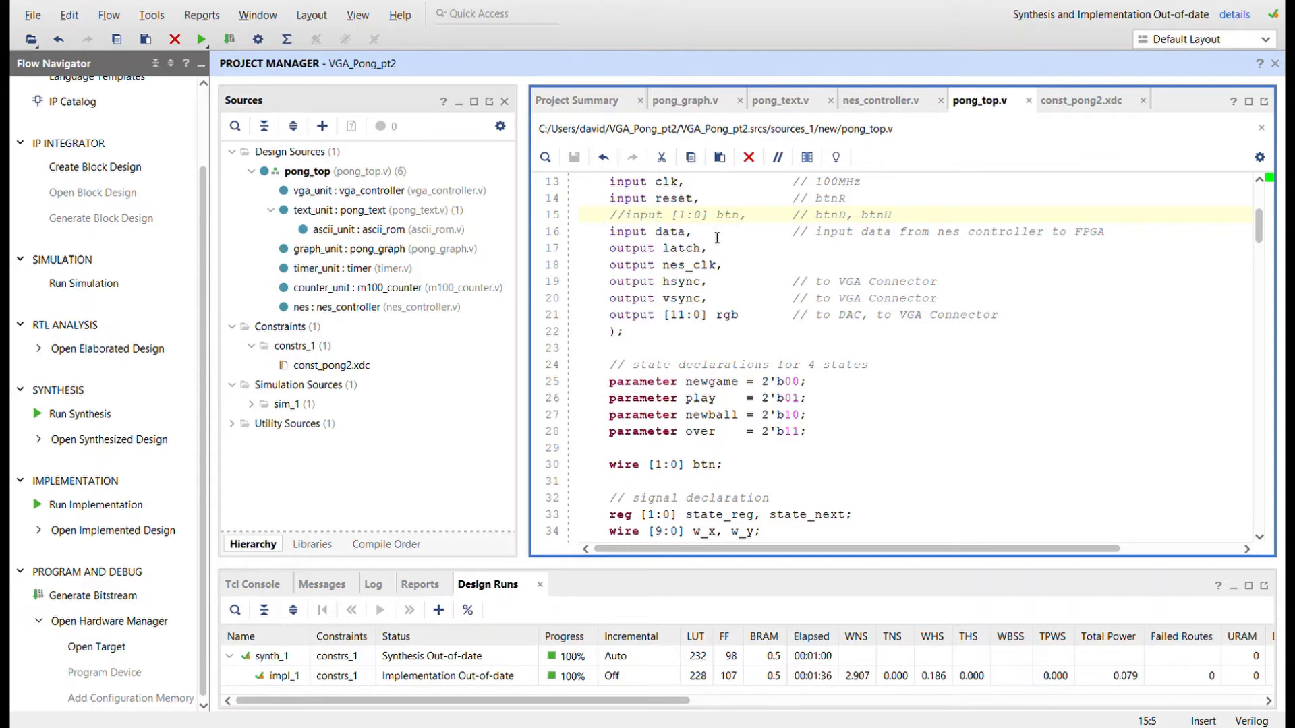
Step: Mark the nes instance's unconnected A port, then view const_pong2.xdc's nes_clk, latch, data pins
{"action": "scroll", "scroll_direction": "down", "scroll_amount": 3}
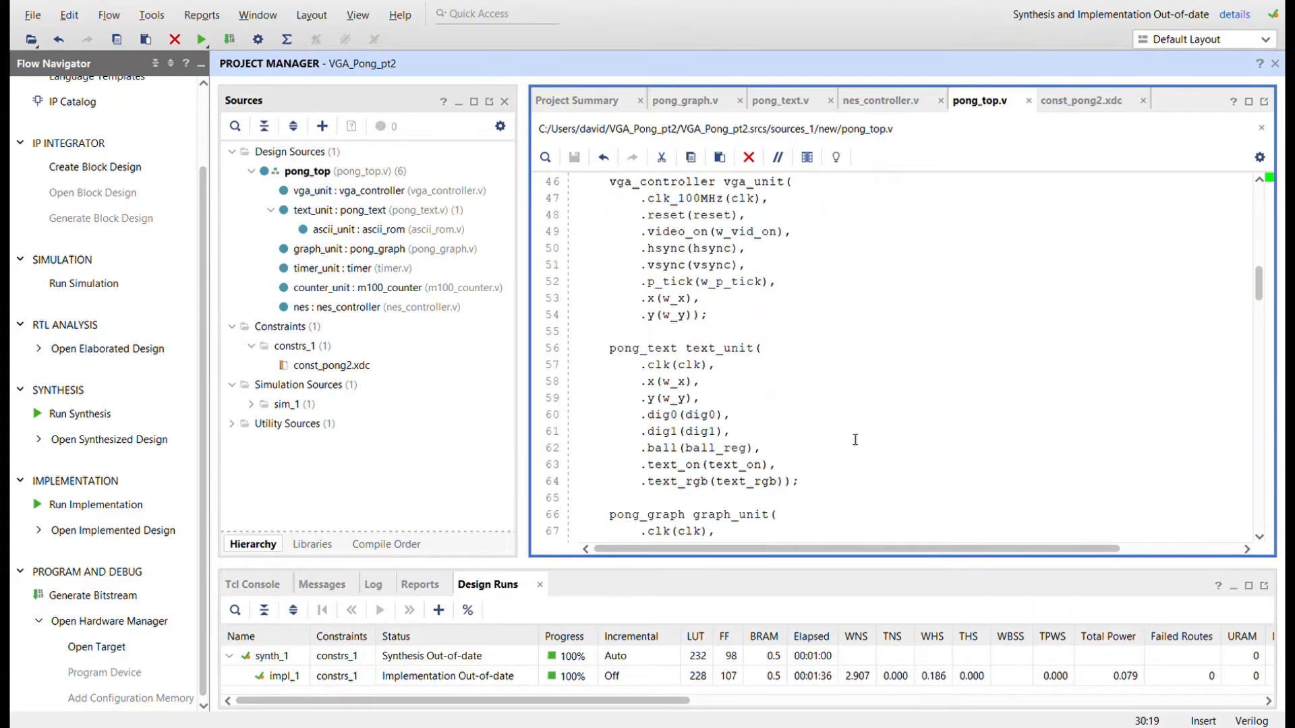
{"action": "scroll", "scroll_direction": "down", "scroll_amount": 3}
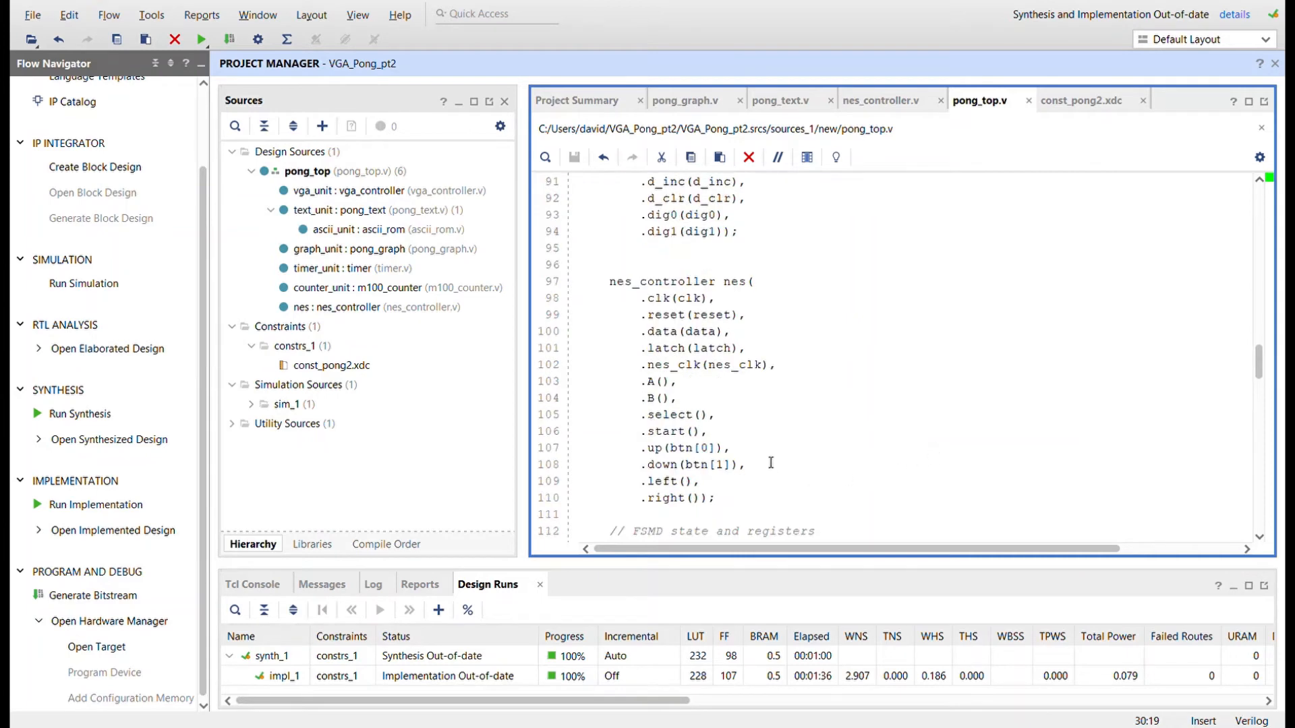
{"action": "double_click", "coordinate": [697, 448]}
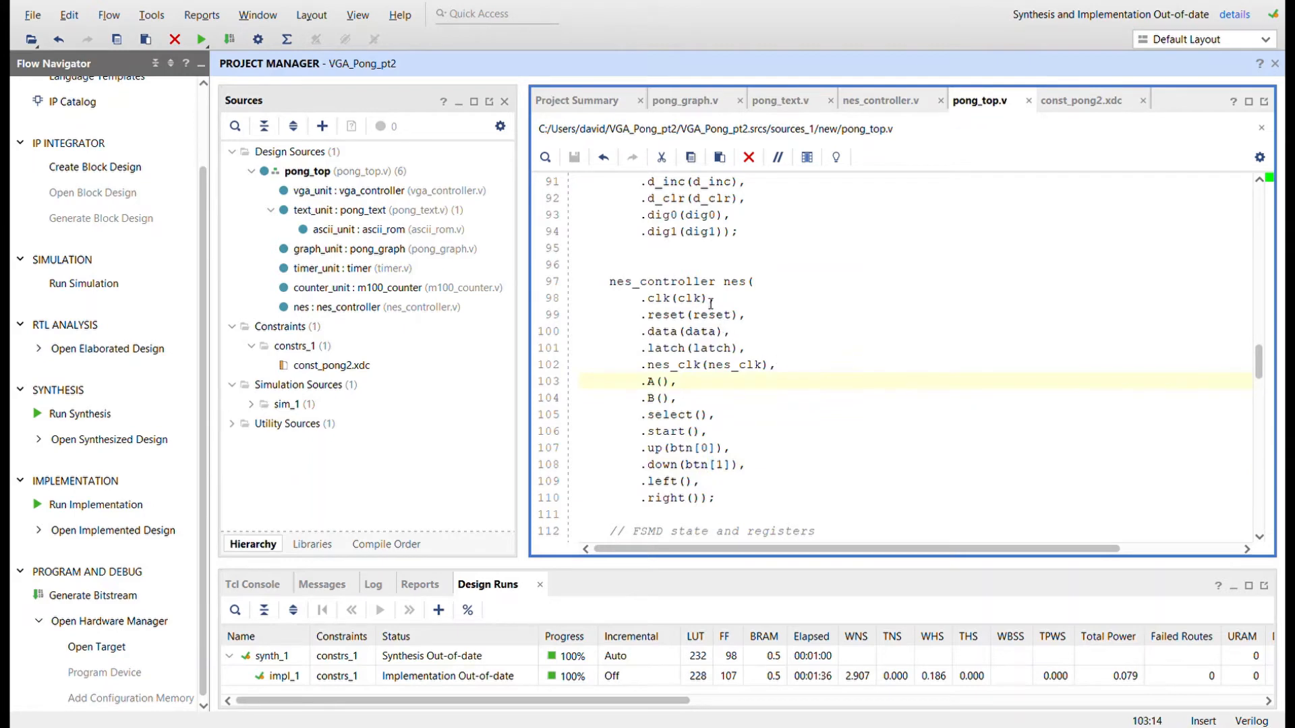
{"action": "mouse_move", "coordinate": [1019, 215]}
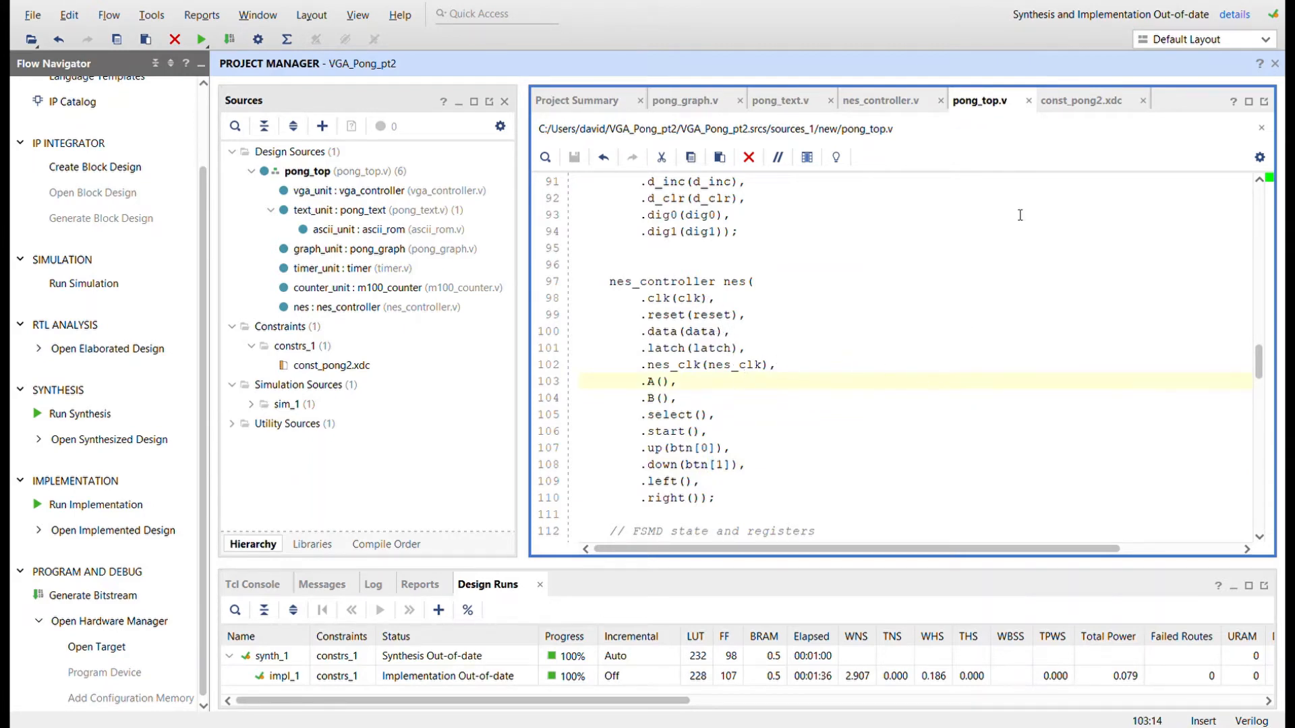
{"action": "left_click", "coordinate": [1082, 100]}
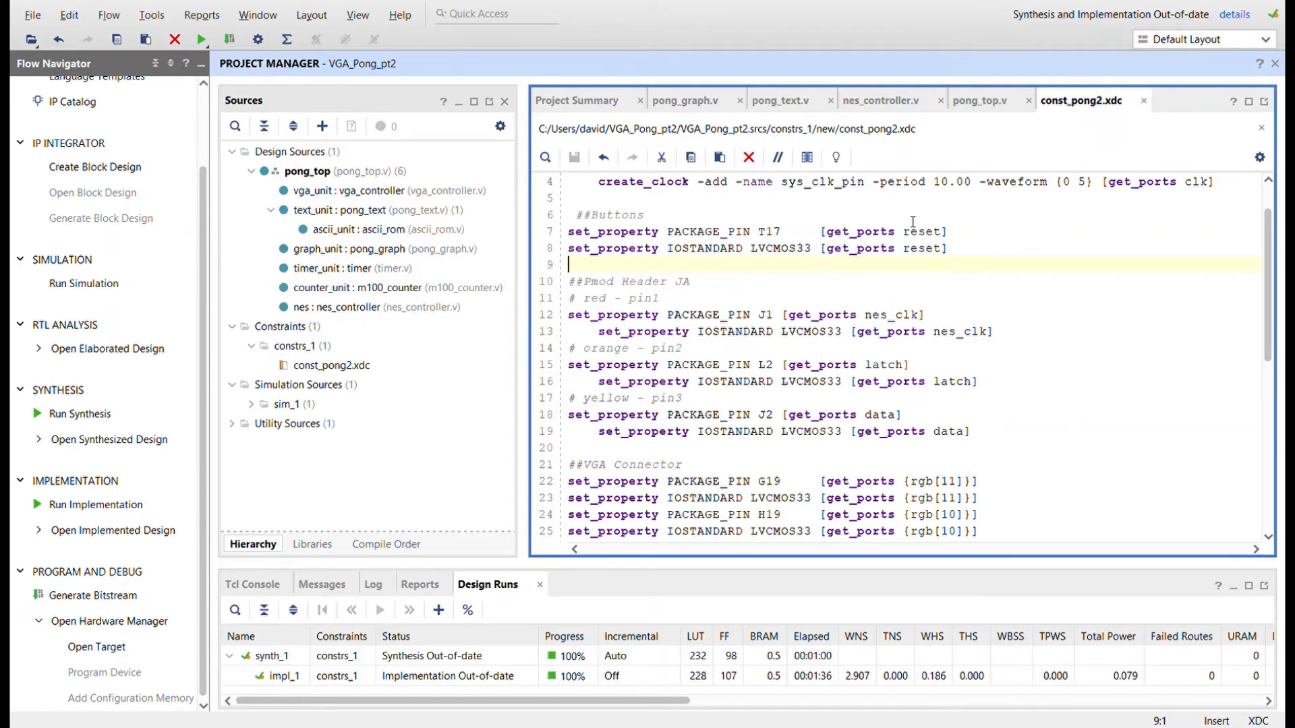
{"action": "double_click", "coordinate": [924, 232]}
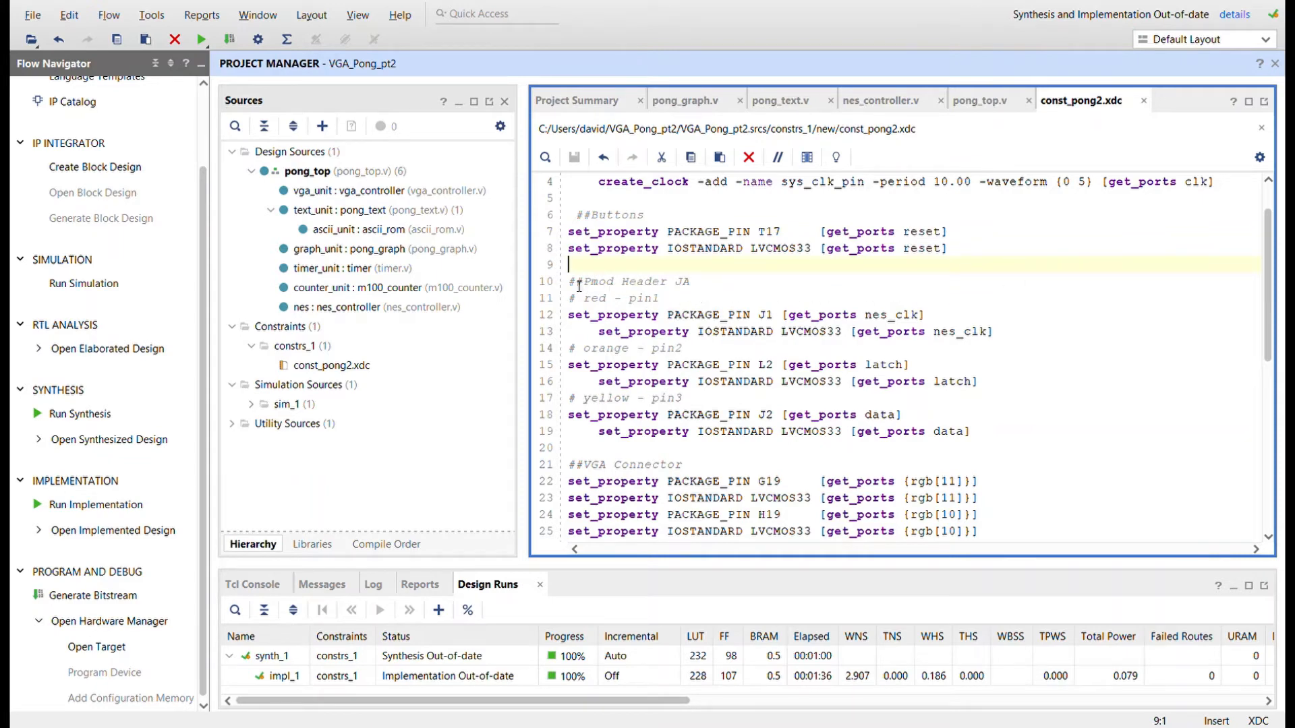
{"action": "left_click_drag", "start_coordinate": [578, 282], "coordinate": [974, 432]}
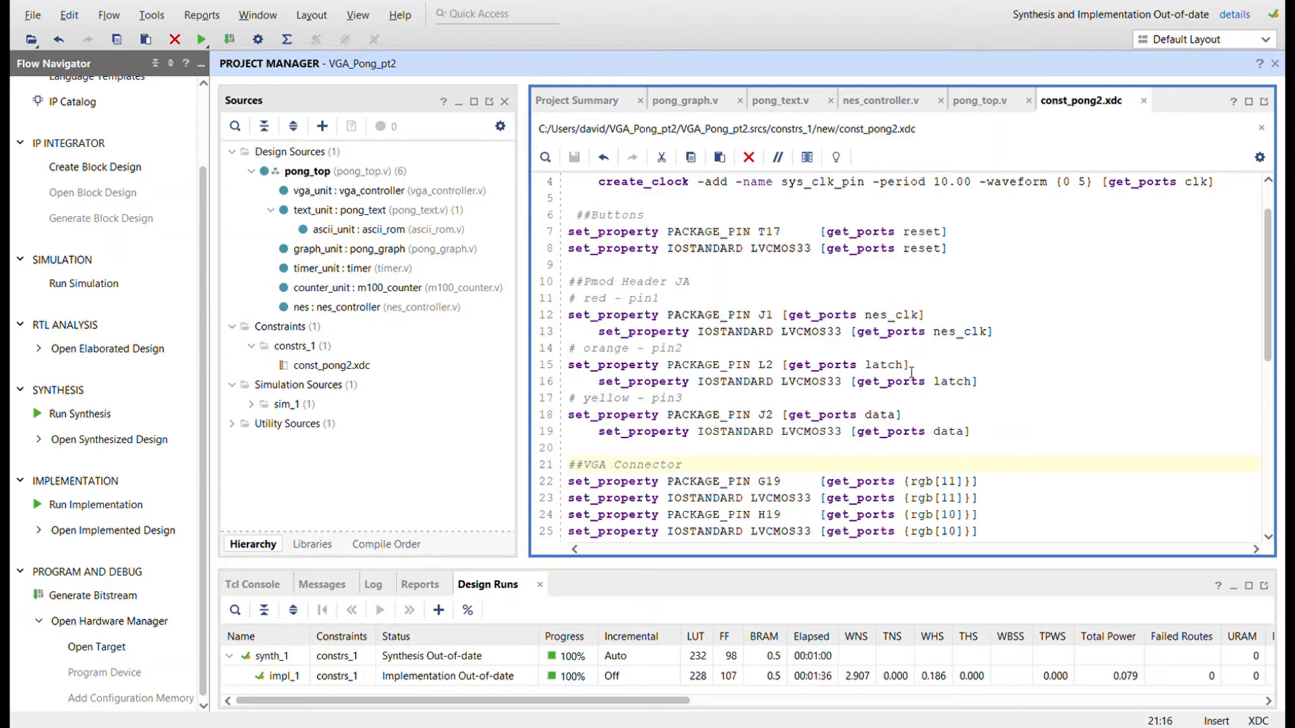
{"action": "mouse_move", "coordinate": [906, 400]}
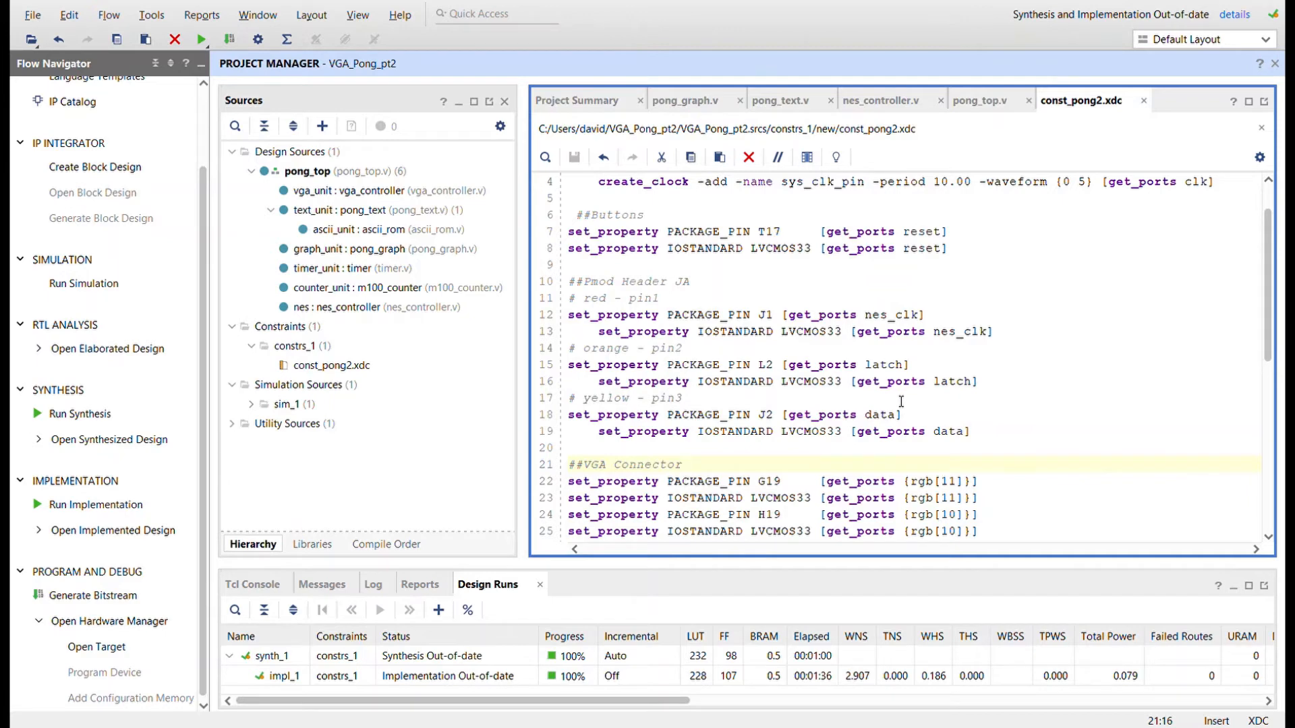
{"action": "mouse_move", "coordinate": [1085, 220]}
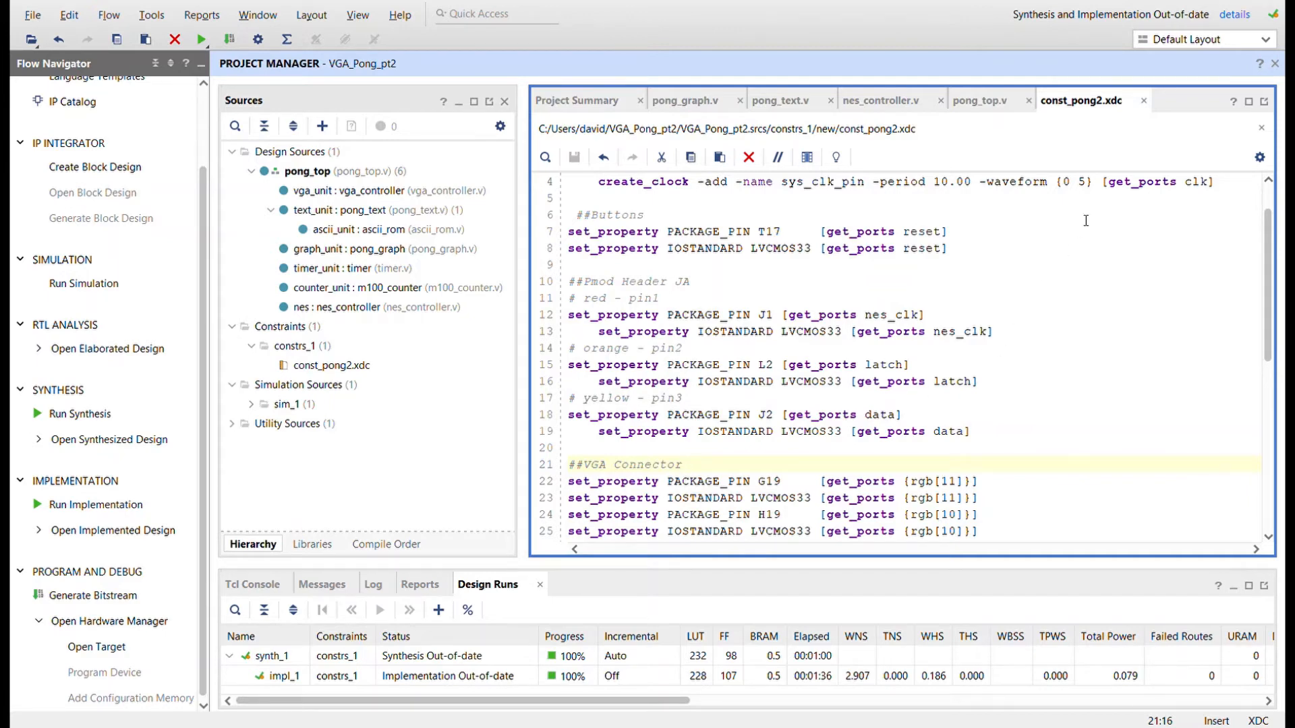